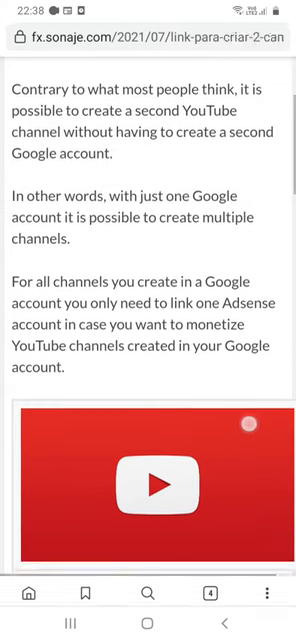
Step: Scroll the blog post down to the 'Click here to create a 2° channel' link
{"action": "scroll", "scroll_direction": "down", "scroll_amount": 3}
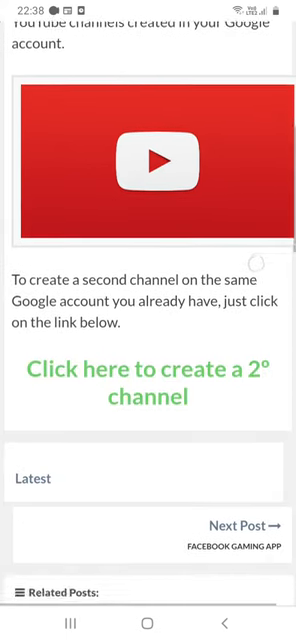
{"action": "scroll", "scroll_direction": "down", "scroll_amount": 3}
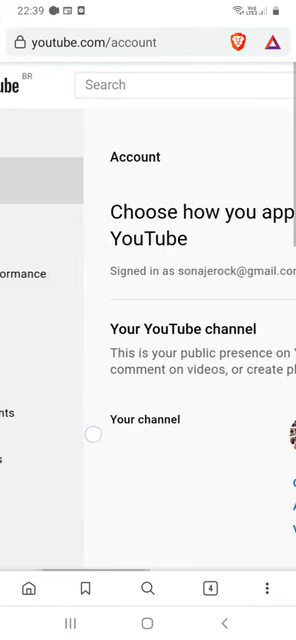
Step: Scroll the YouTube account page to the 'Your YouTube channel' section
{"action": "scroll", "scroll_direction": "down", "scroll_amount": 3}
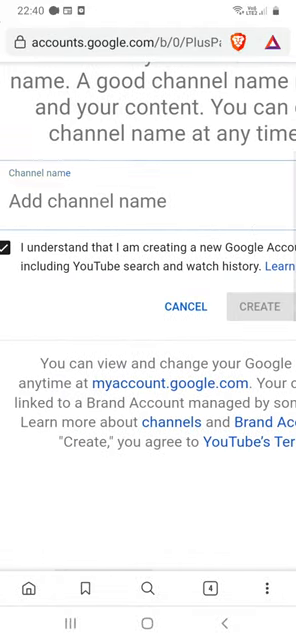
Step: Enter 'New channe' in the Channel name field, typing toward 'New channel'
{"action": "left_click", "coordinate": [148, 201]}
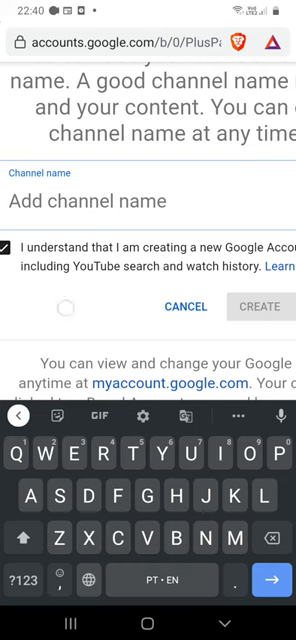
{"action": "type", "text": "New"}
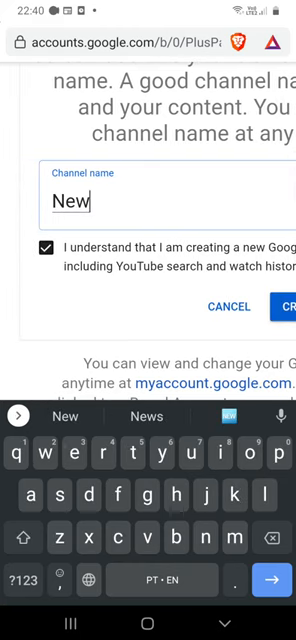
{"action": "type", "text": "chan"}
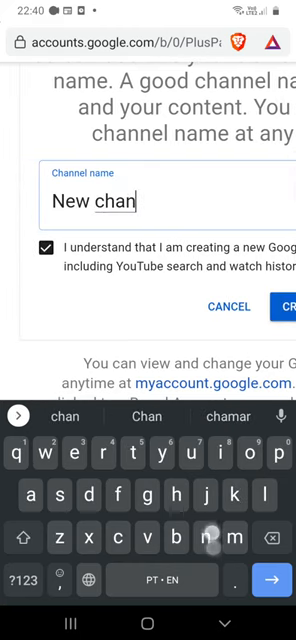
{"action": "type", "text": "ne"}
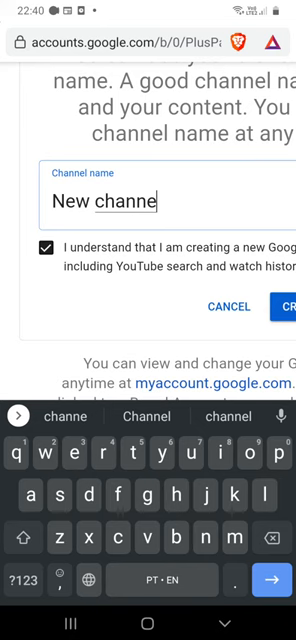